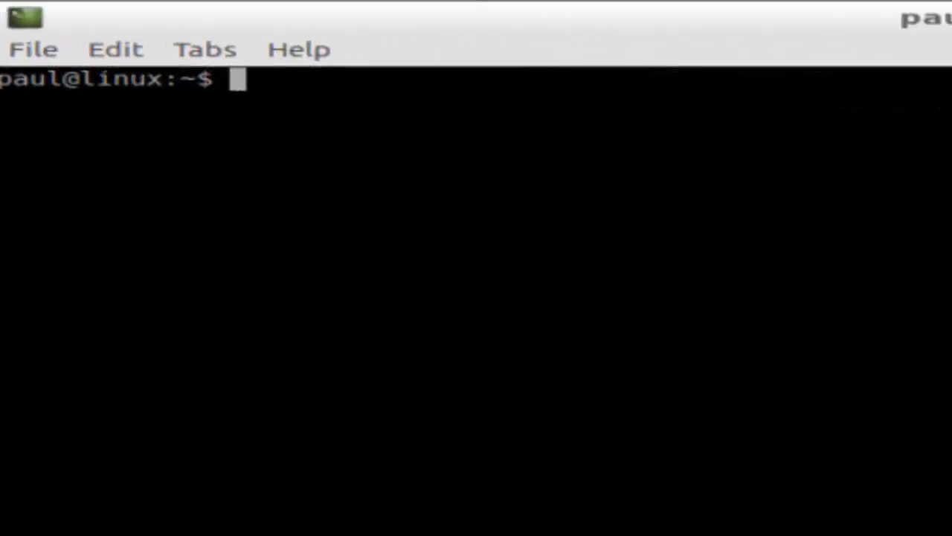
pyautogui.moveTo(908, 513)
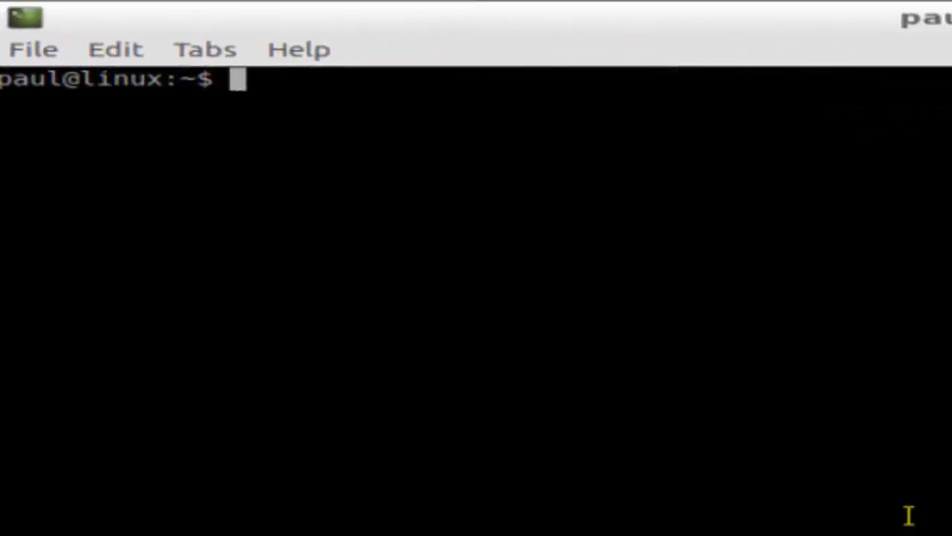
# Step: Run ls -l on the home directory and scroll to the end of the listing
pyautogui.write('ls -l')
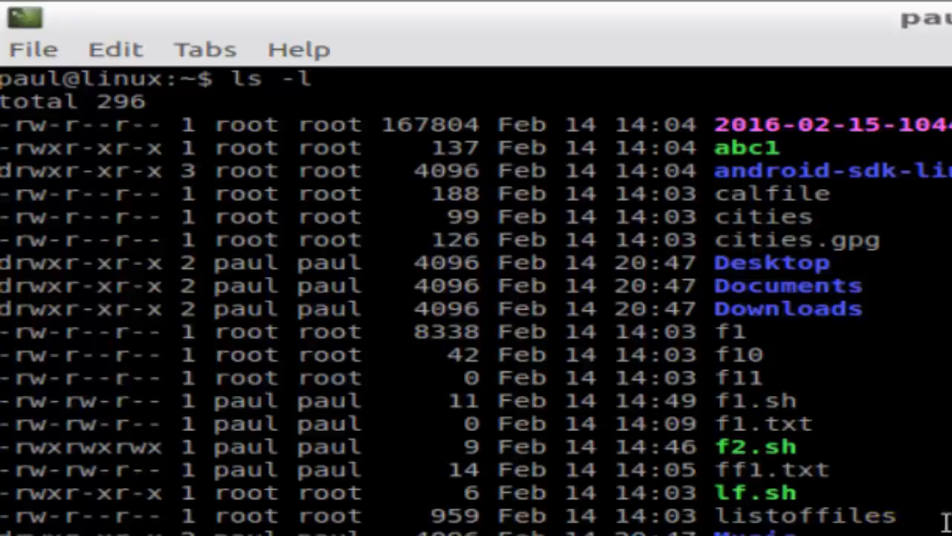
pyautogui.scroll(-3)
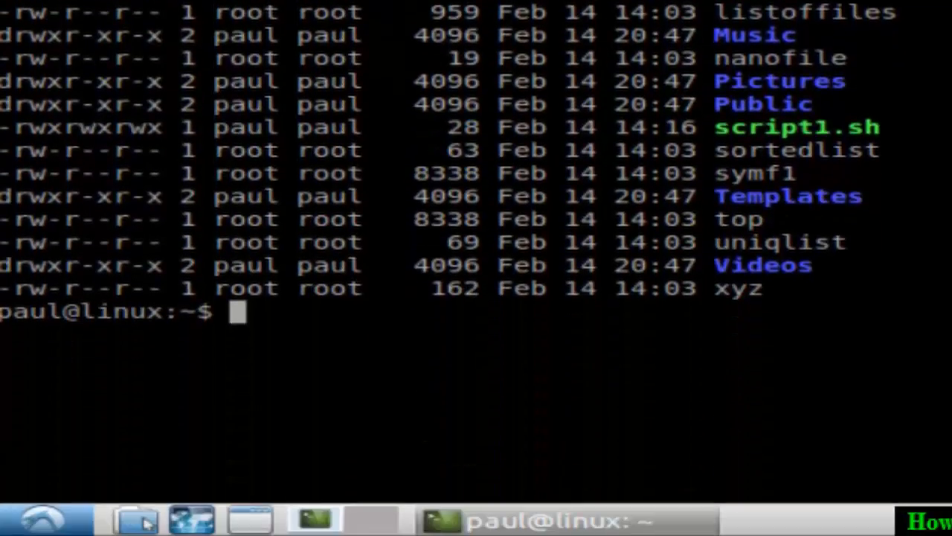
# Step: Run ls -l | grep ^- to list only regular files, dropping the hidden-files -a option
pyautogui.write('ls -al | grep ^-')
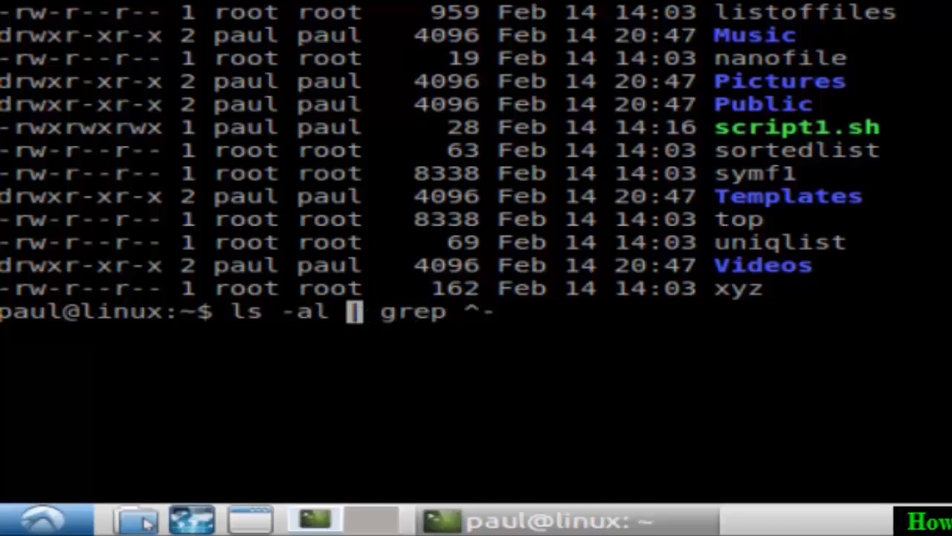
pyautogui.press('BackSpace')
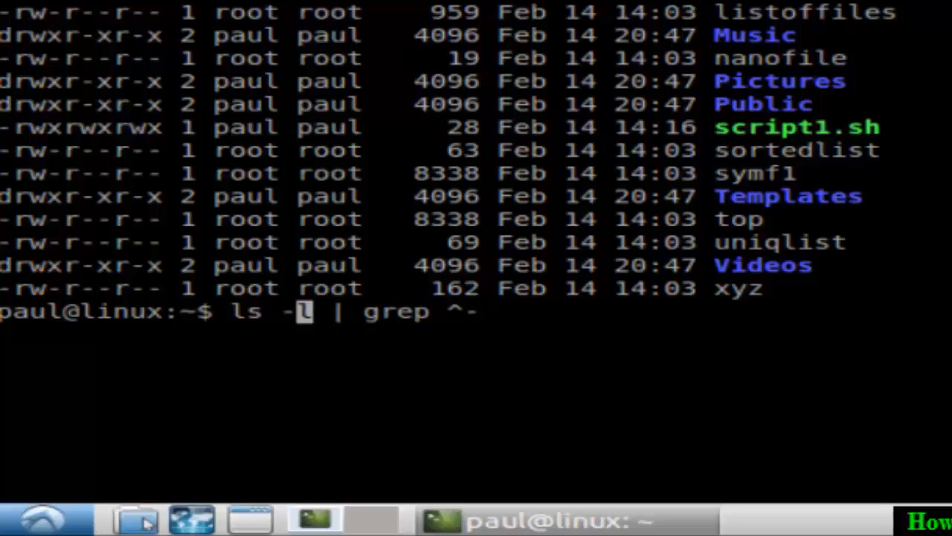
pyautogui.write('-')
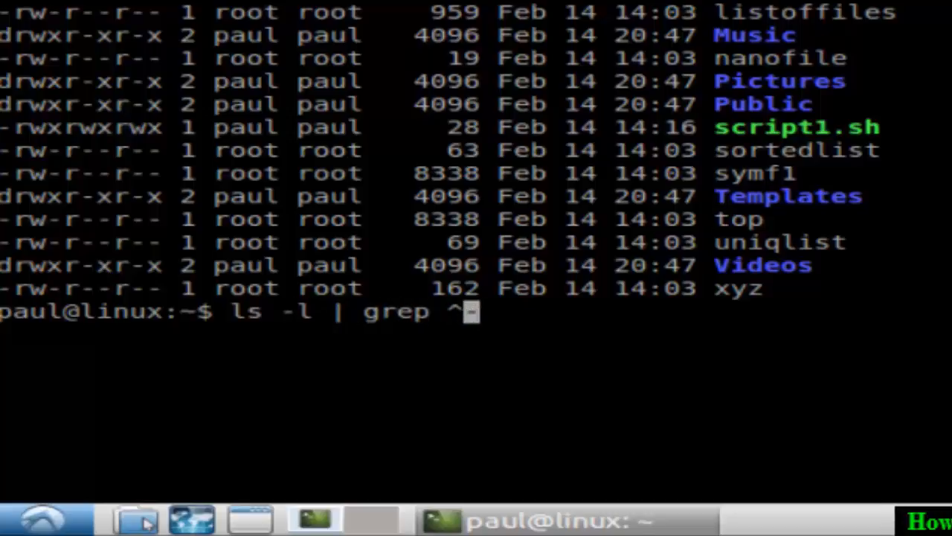
pyautogui.write('-')
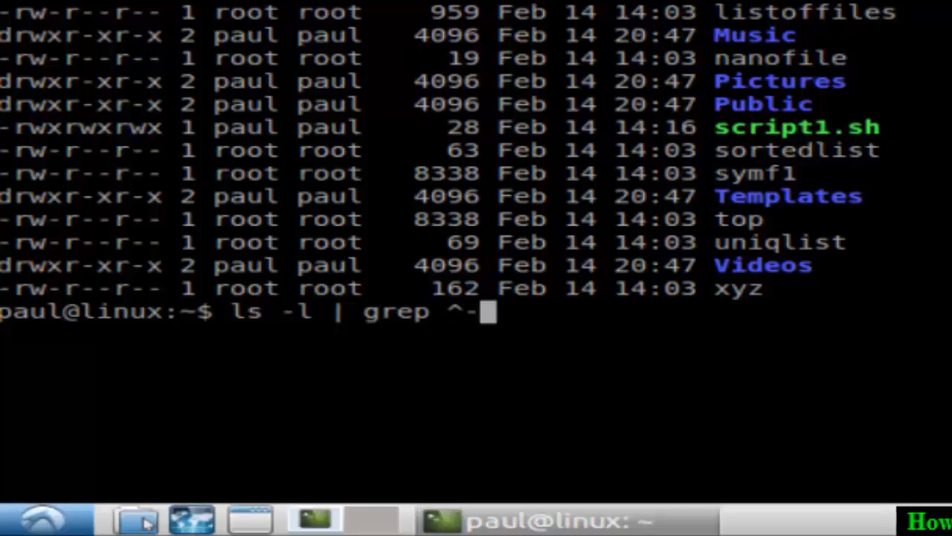
pyautogui.moveTo(532, 309)
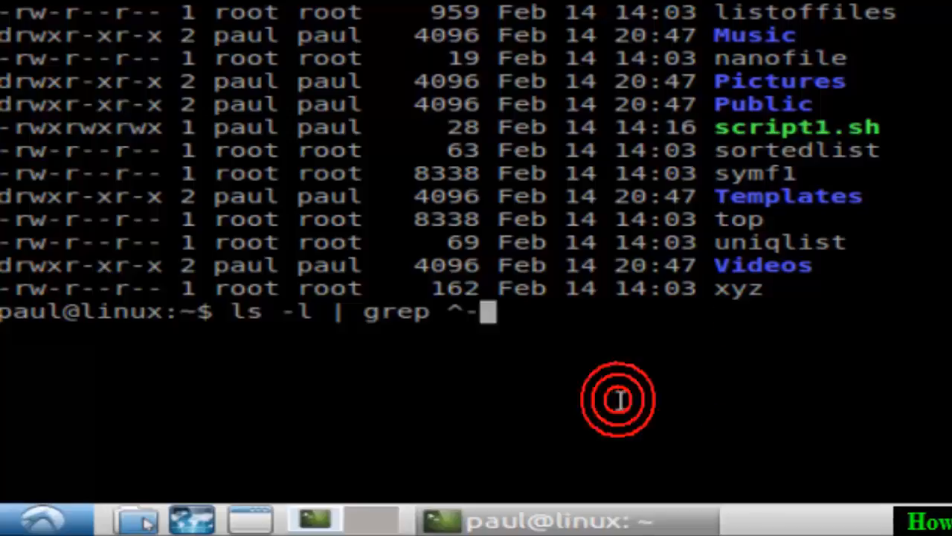
pyautogui.press('Return')
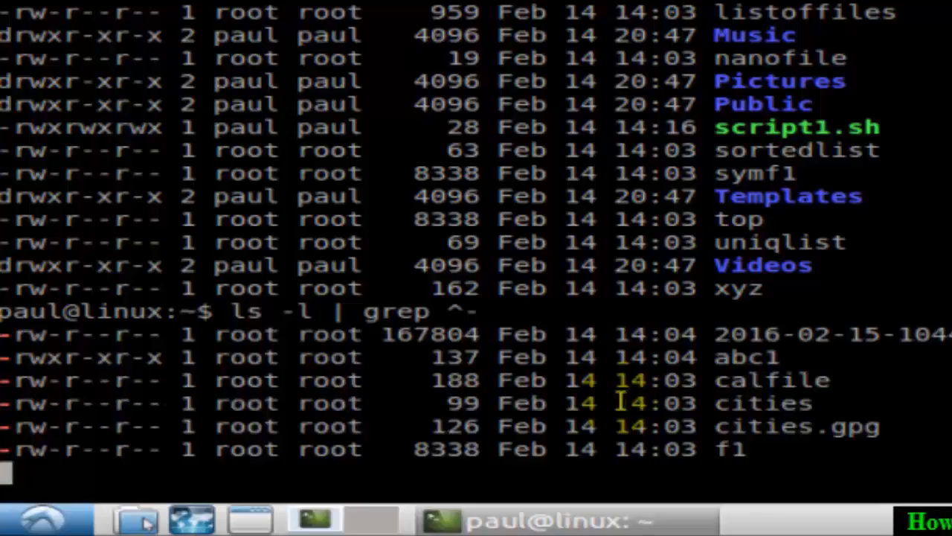